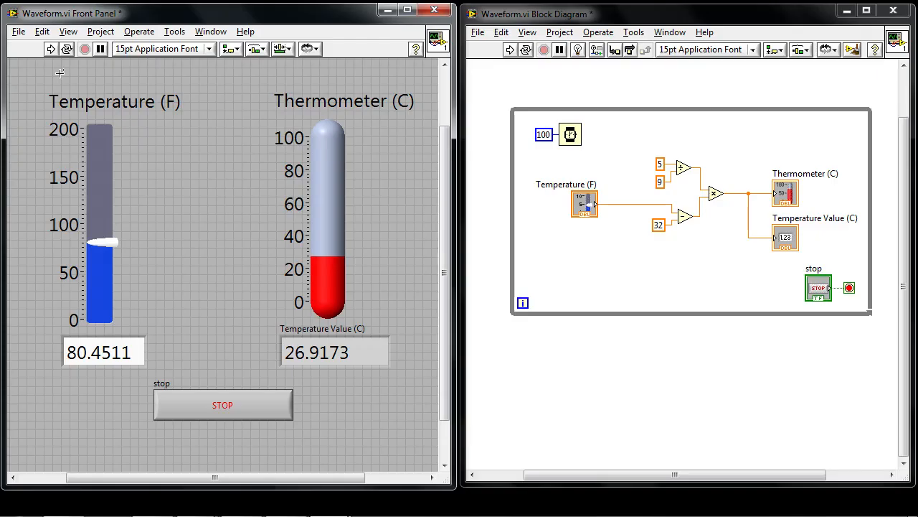
{"action": "mouse_move", "coordinate": [93, 76]}
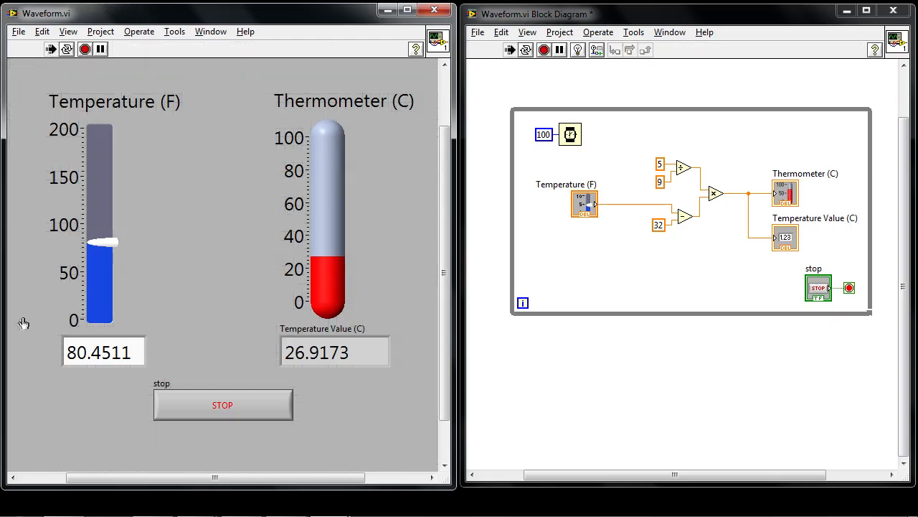
Step: Raise the Fahrenheit slider to about 84 °F and bring it back down, watching Celsius follow
{"action": "left_click_drag", "start_coordinate": [101, 244], "coordinate": [104, 226]}
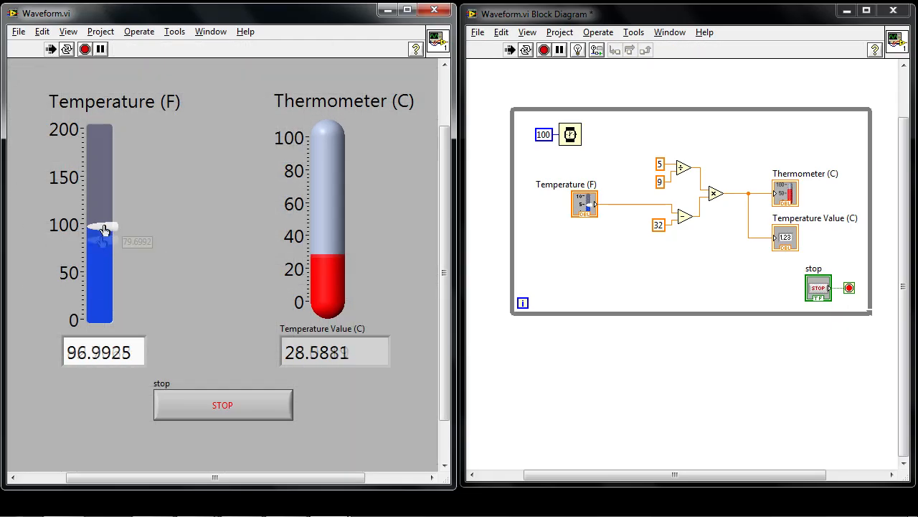
{"action": "left_click_drag", "start_coordinate": [100, 226], "coordinate": [112, 269]}
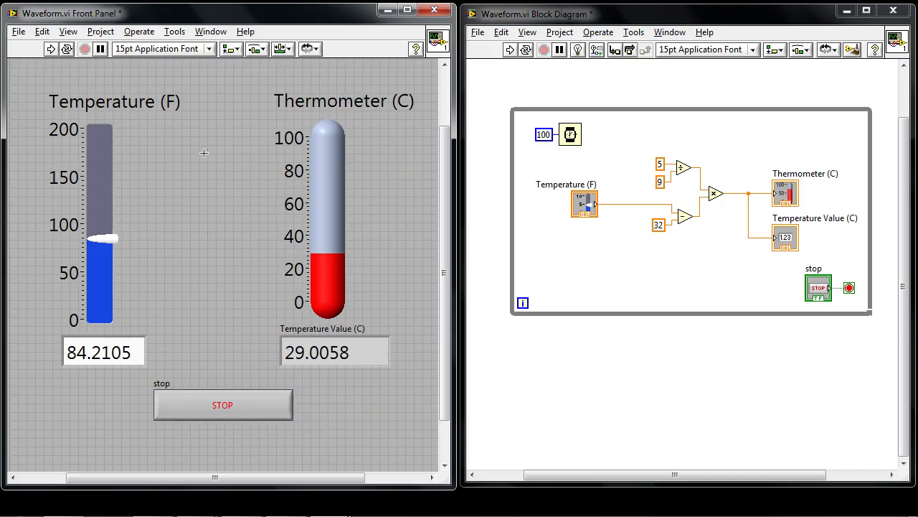
{"action": "mouse_move", "coordinate": [210, 149]}
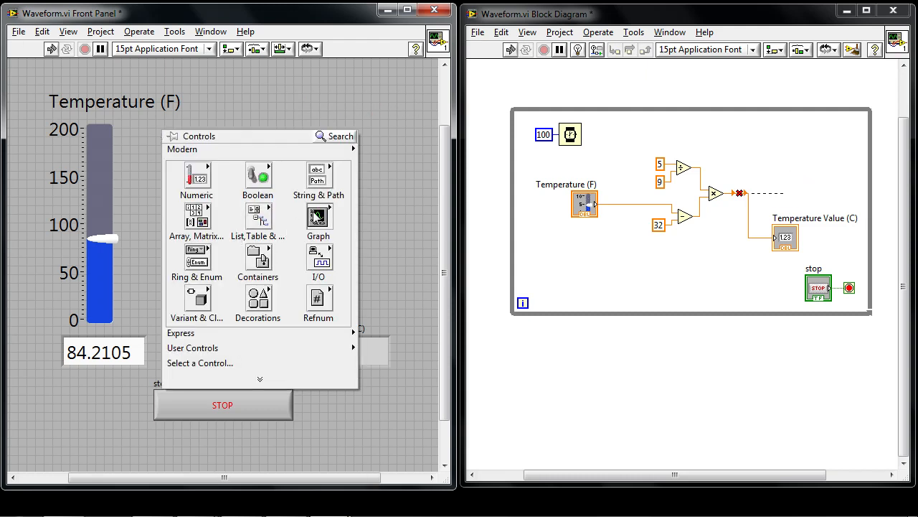
Step: Place a Waveform Chart from the Graph palette where the Celsius thermometer was
{"action": "left_click", "coordinate": [318, 219]}
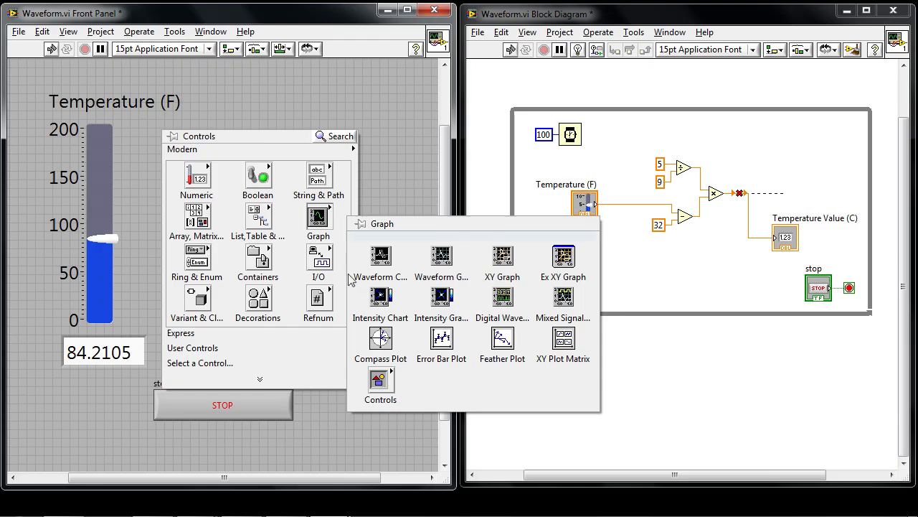
{"action": "mouse_move", "coordinate": [441, 258]}
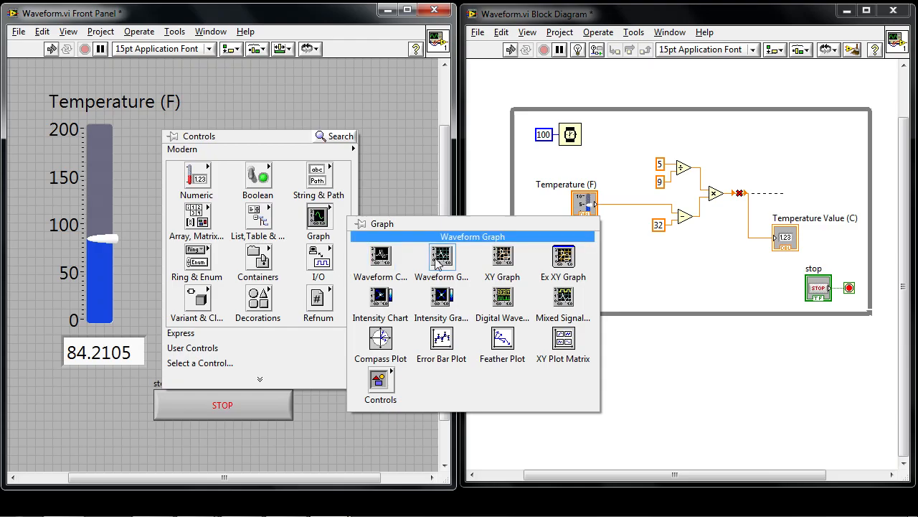
{"action": "left_click", "coordinate": [441, 256]}
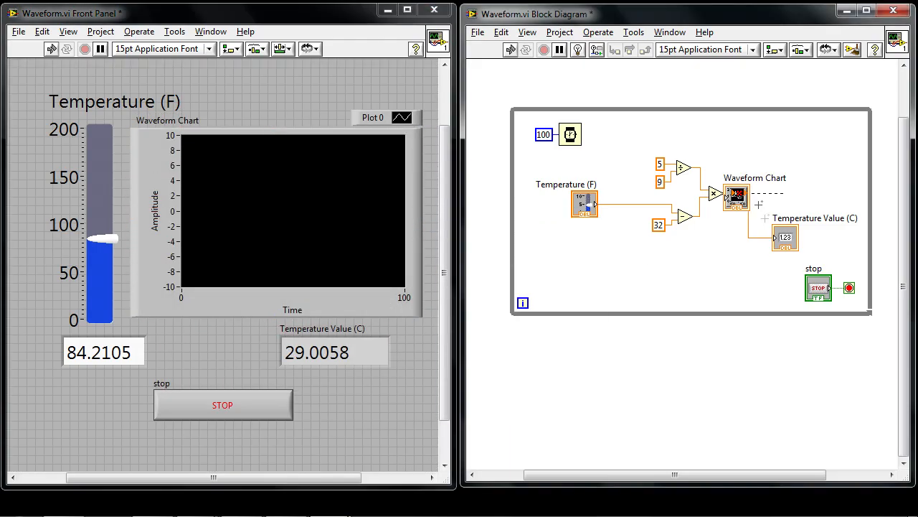
Step: Wire the multiply output to the Waveform Chart terminal and give Plot 0 a thicker line
{"action": "left_click_drag", "start_coordinate": [735, 194], "coordinate": [813, 194]}
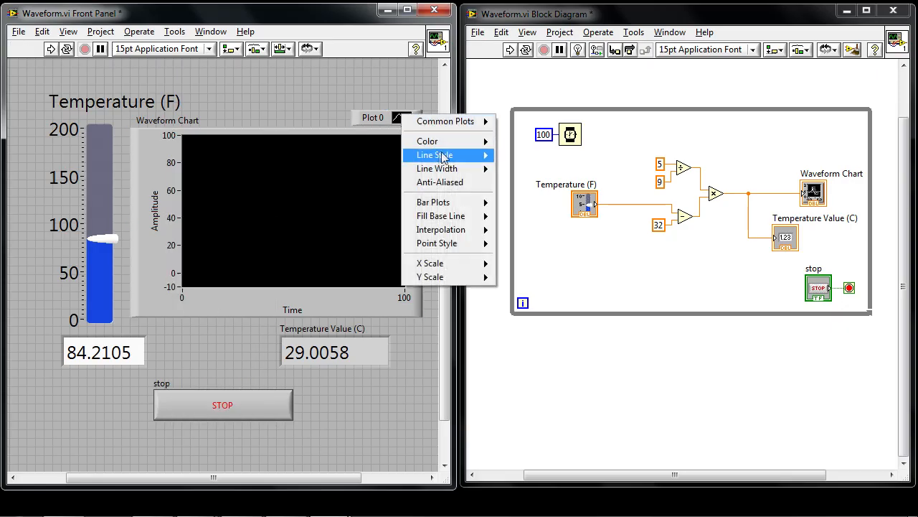
{"action": "mouse_move", "coordinate": [437, 168]}
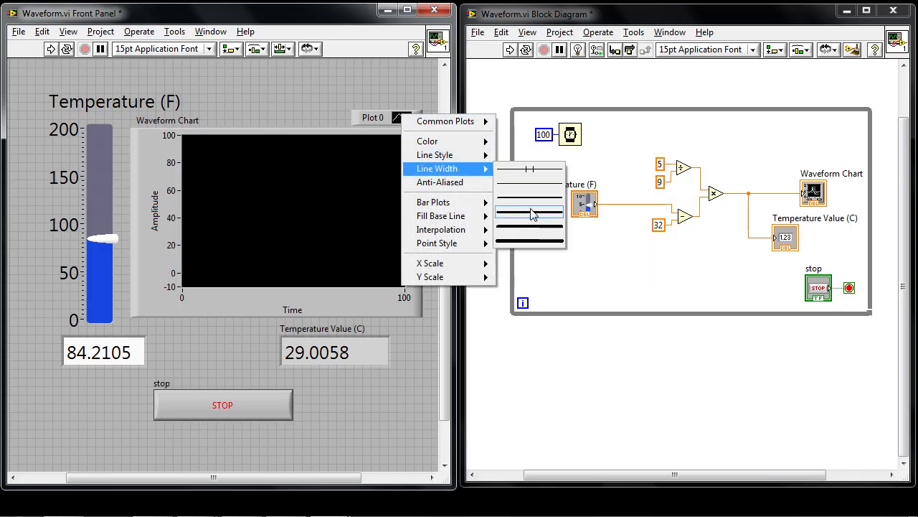
{"action": "left_click", "coordinate": [50, 49]}
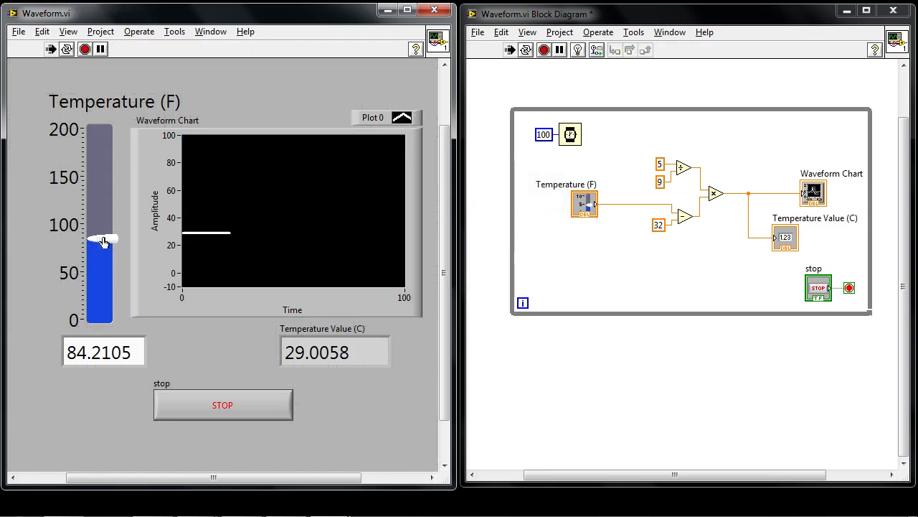
Step: Vary the Fahrenheit slider while running so the chart traces Celsius live, then stop the VI
{"action": "left_click_drag", "start_coordinate": [104, 240], "coordinate": [110, 176]}
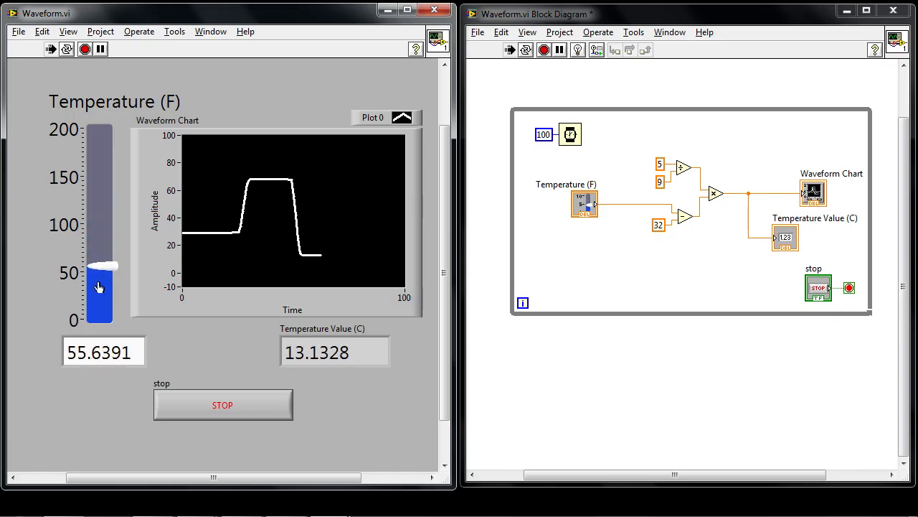
{"action": "left_click_drag", "start_coordinate": [99, 287], "coordinate": [107, 249]}
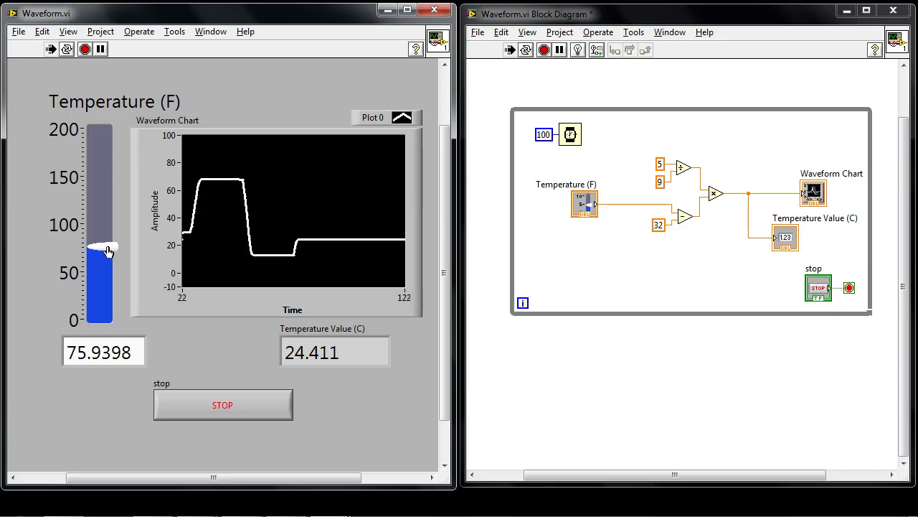
{"action": "left_click_drag", "start_coordinate": [108, 251], "coordinate": [105, 180]}
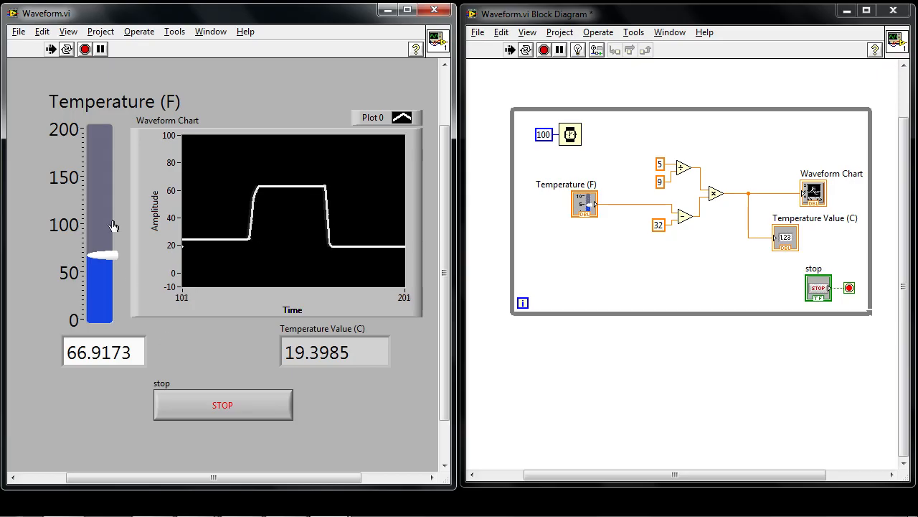
{"action": "left_click", "coordinate": [222, 404]}
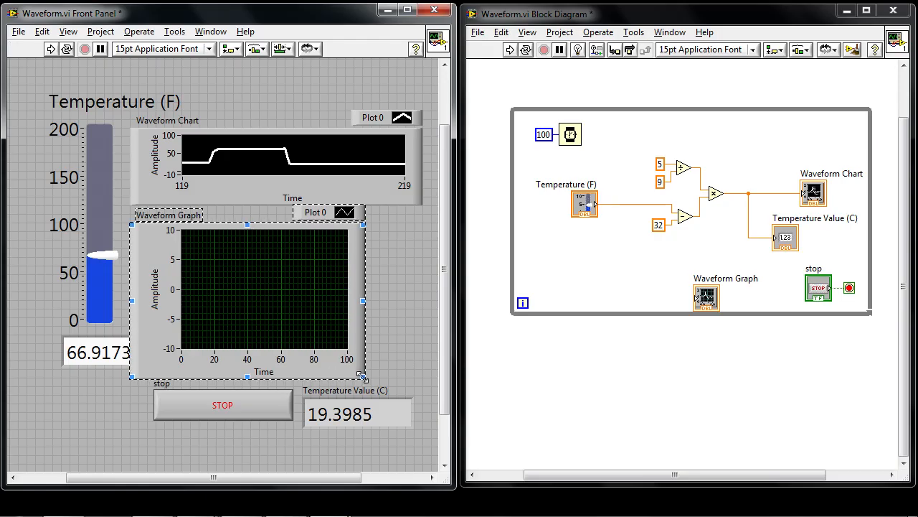
Step: Enlarge the new Waveform Graph so it sits neatly below the chart
{"action": "left_click_drag", "start_coordinate": [362, 377], "coordinate": [420, 332]}
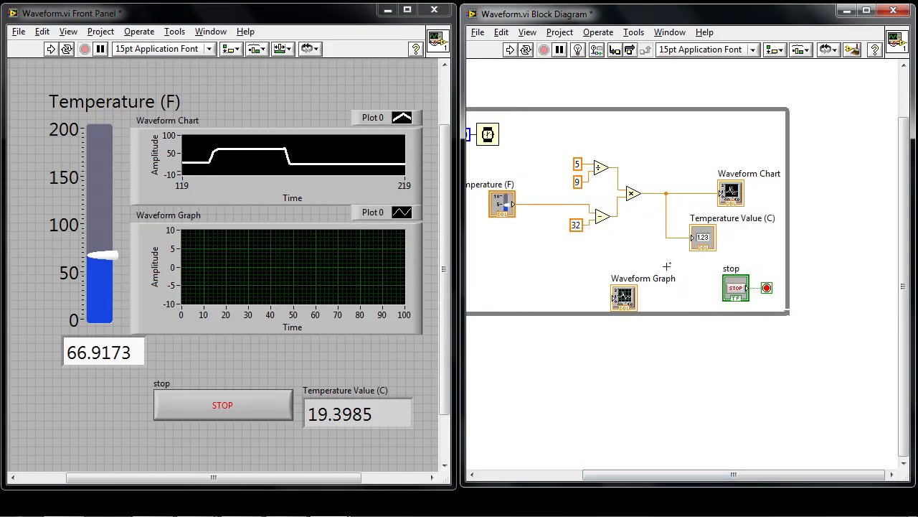
Step: Move the Waveform Graph terminal right of the While Loop and enable indexing on its output tunnel
{"action": "left_click_drag", "start_coordinate": [669, 267], "coordinate": [835, 197]}
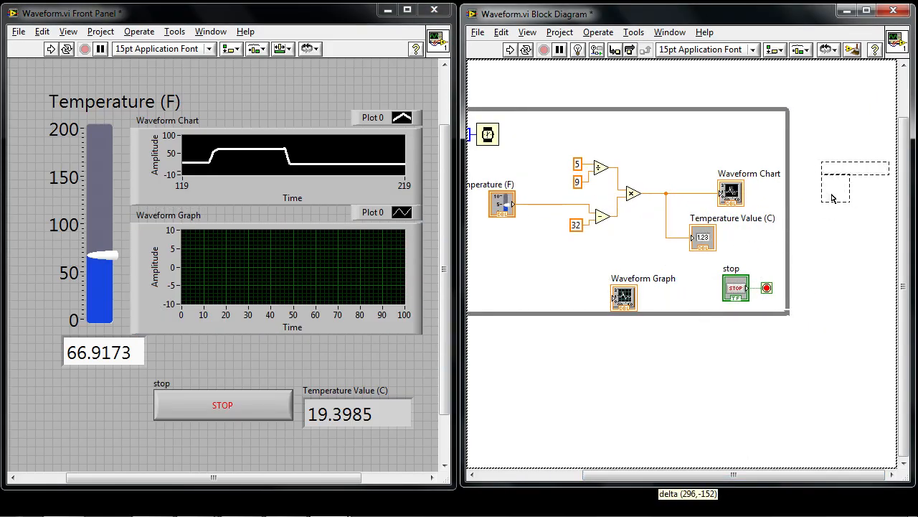
{"action": "left_click_drag", "start_coordinate": [624, 298], "coordinate": [828, 183]}
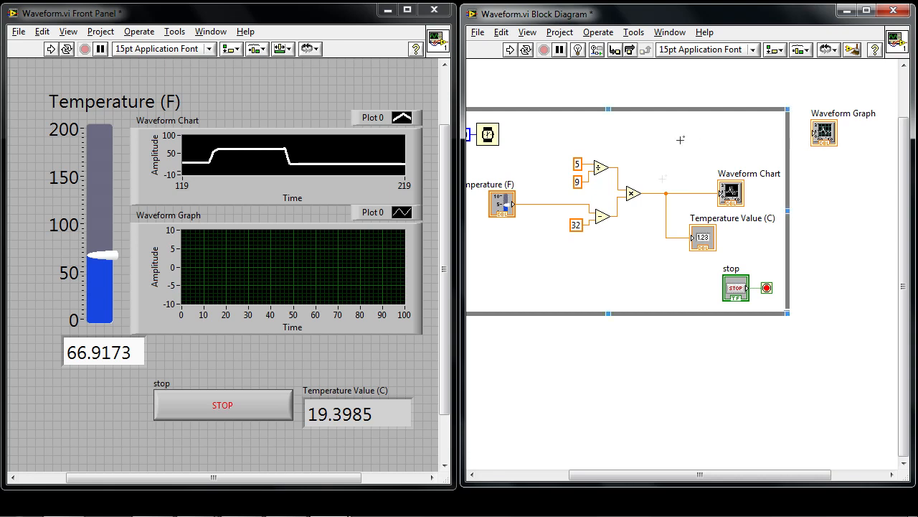
{"action": "mouse_move", "coordinate": [667, 194]}
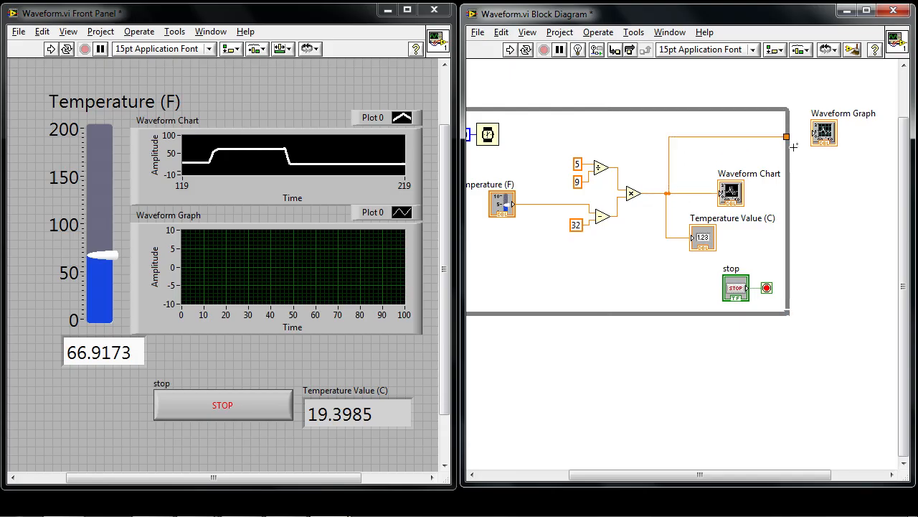
{"action": "right_click", "coordinate": [785, 137]}
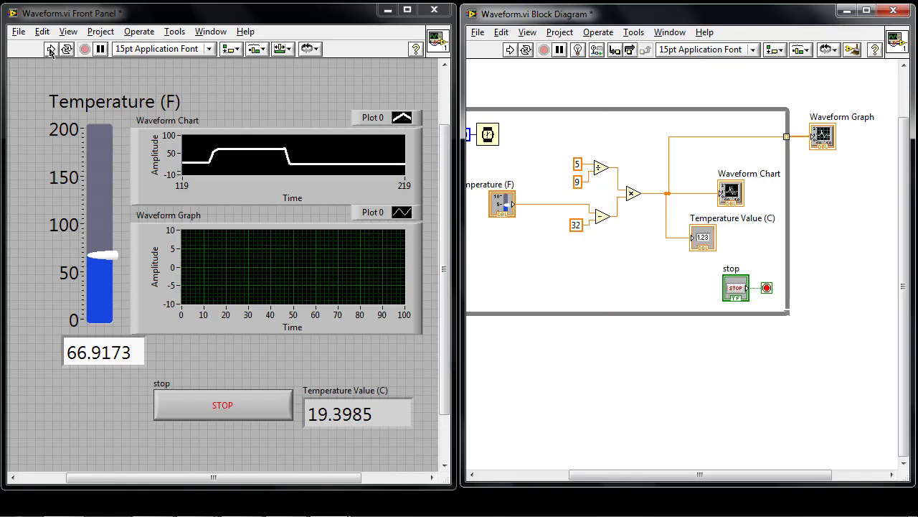
Step: Run the VI, sweep the Fahrenheit slider, then hit STOP so the graph shows every Celsius value
{"action": "left_click", "coordinate": [50, 48]}
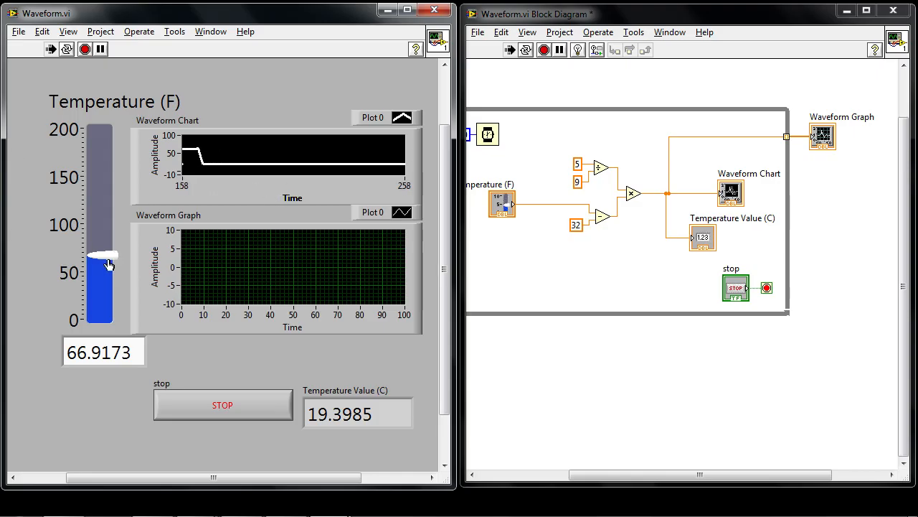
{"action": "left_click_drag", "start_coordinate": [107, 258], "coordinate": [104, 136]}
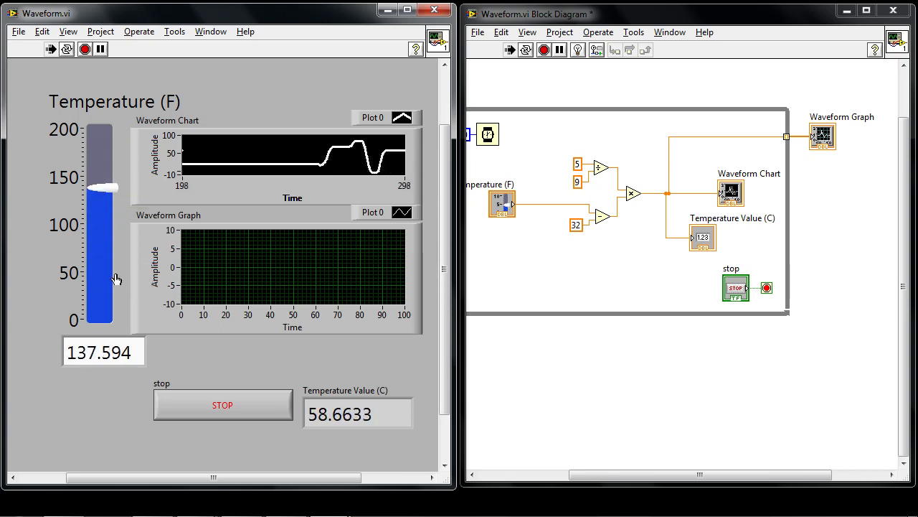
{"action": "left_click_drag", "start_coordinate": [117, 194], "coordinate": [106, 211]}
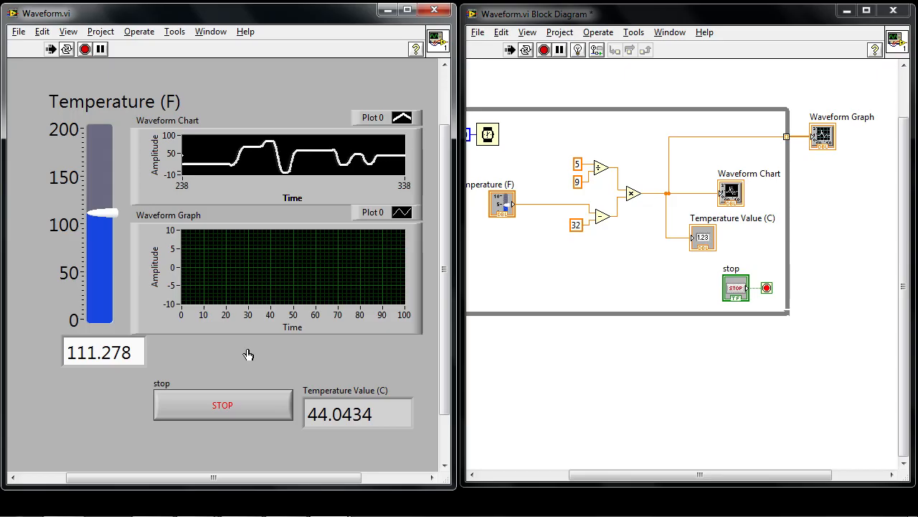
{"action": "left_click", "coordinate": [223, 405]}
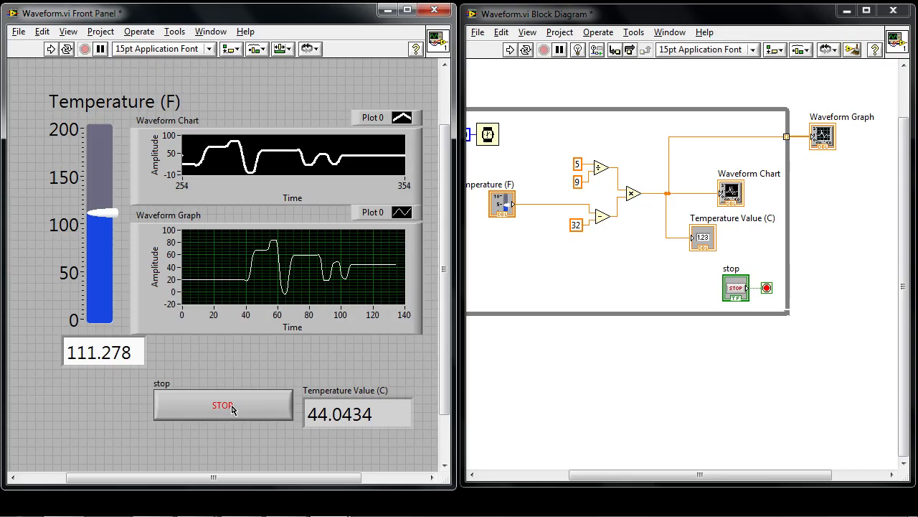
{"action": "left_click", "coordinate": [223, 404]}
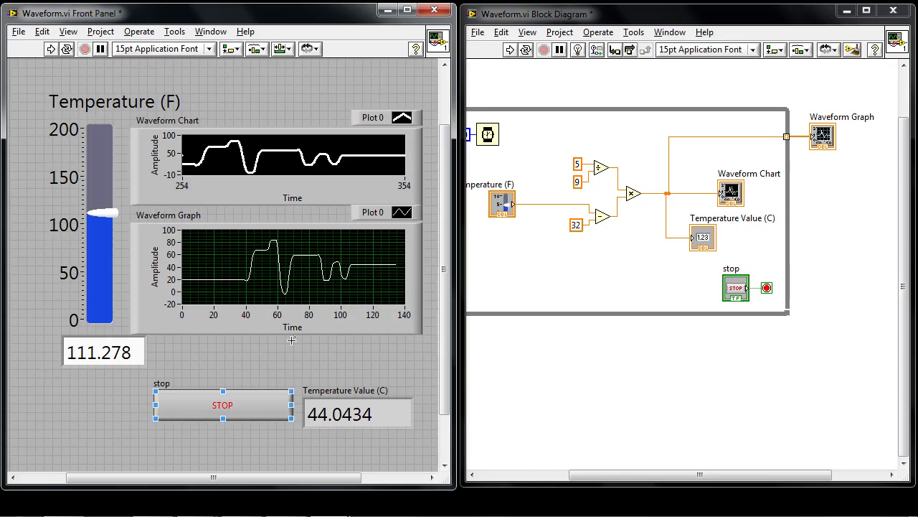